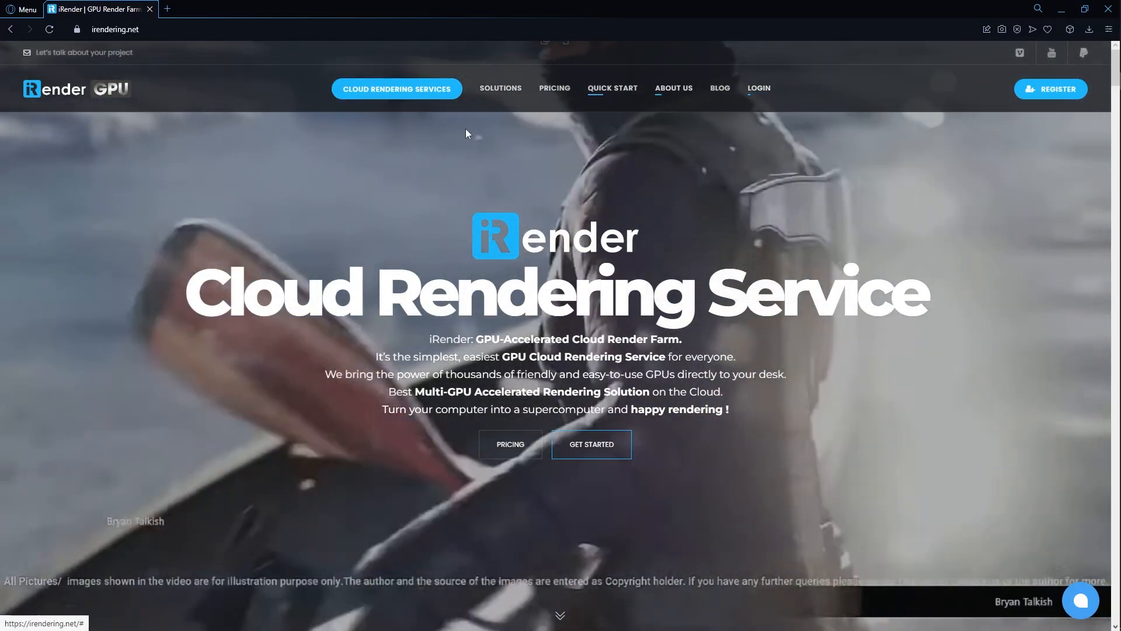
Log in on irendering.net with Remember me and the reCAPTCHA ticked
{"action": "left_click", "coordinate": [758, 88]}
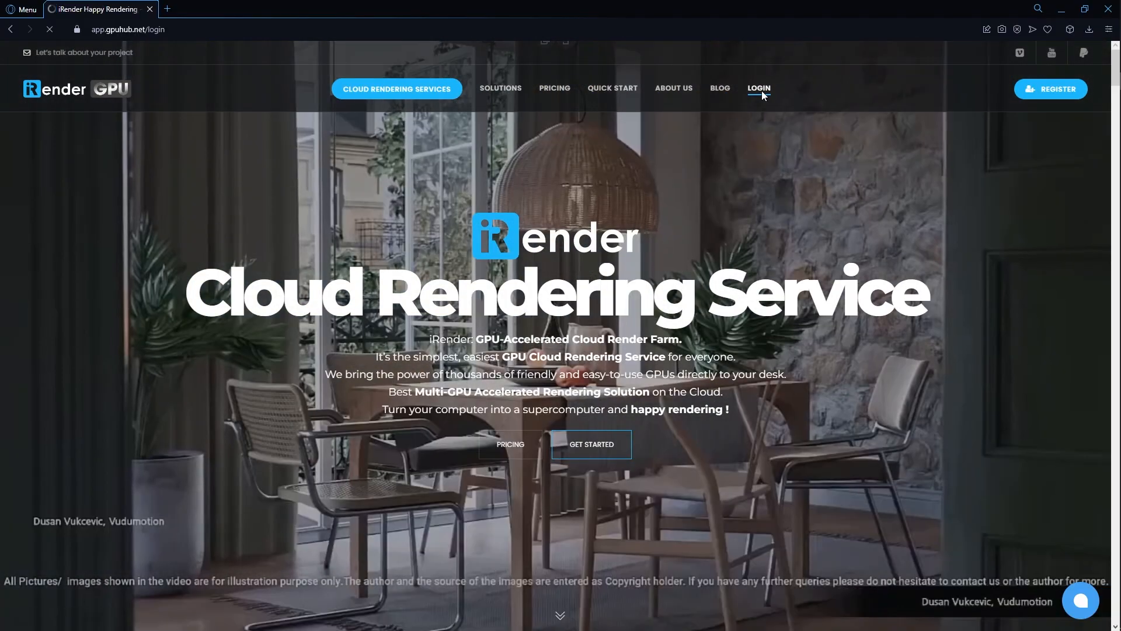
{"action": "left_click", "coordinate": [759, 89]}
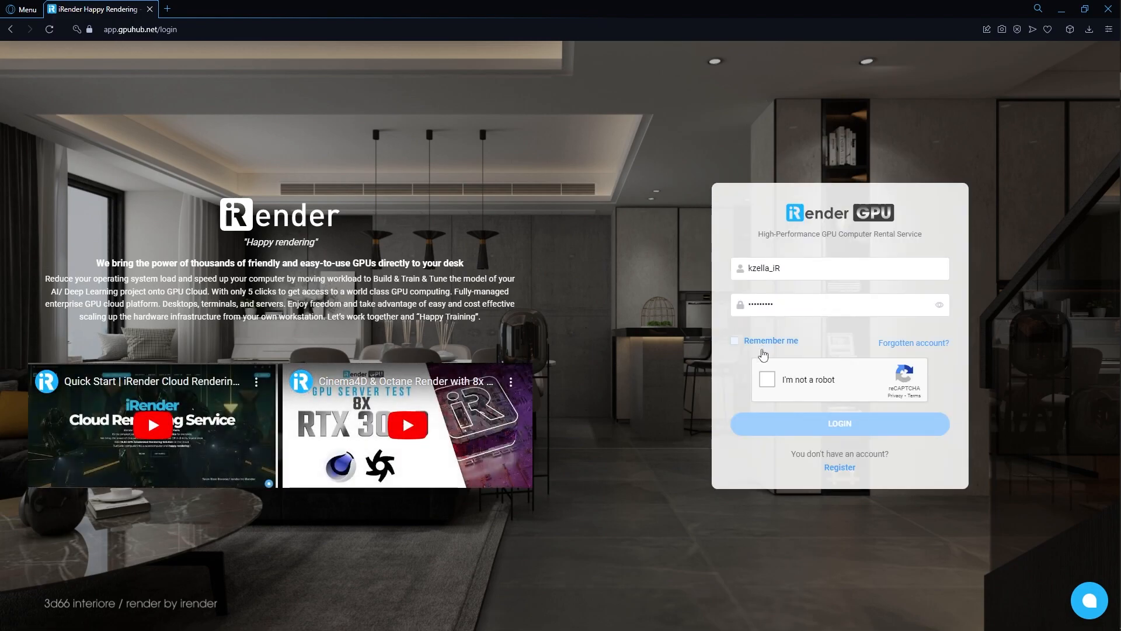
{"action": "left_click", "coordinate": [839, 423]}
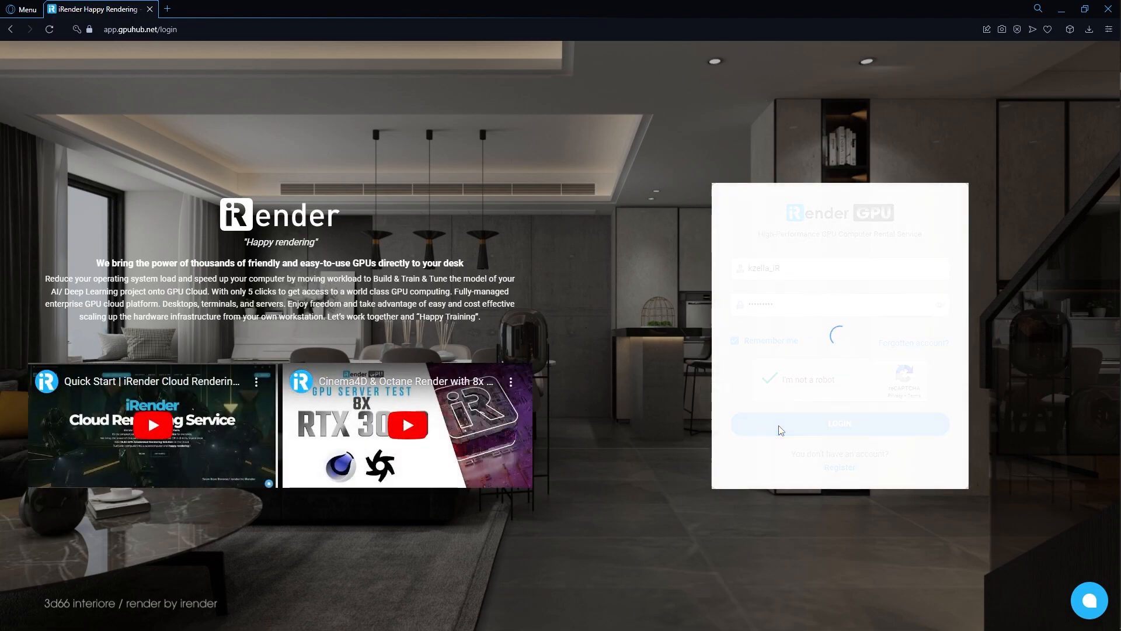
{"action": "left_click", "coordinate": [838, 423]}
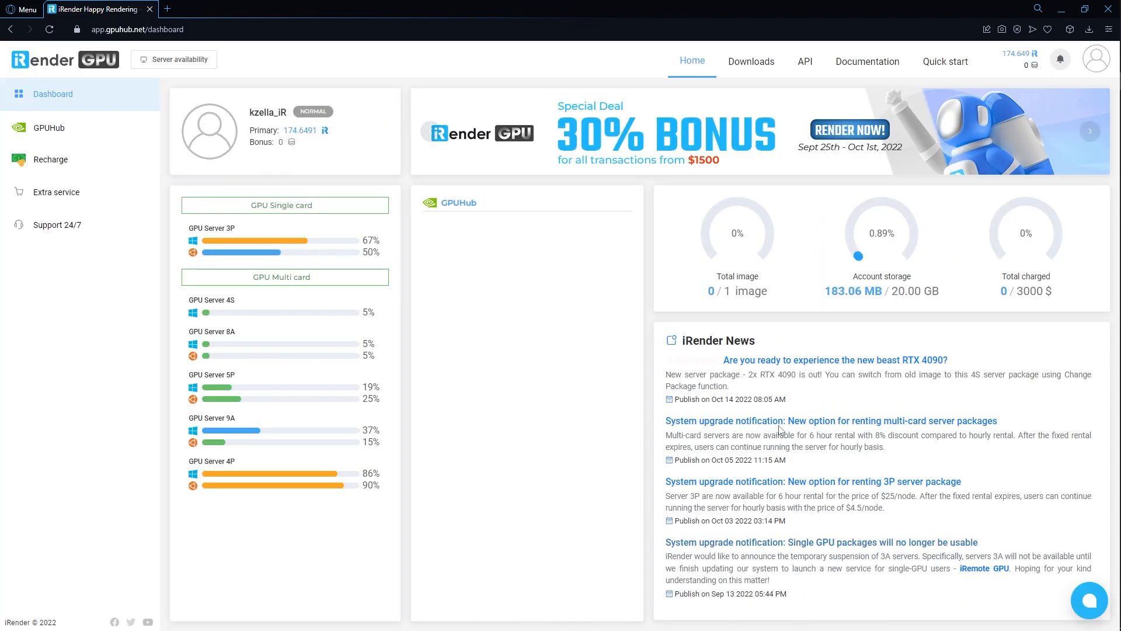
Create a clean Windows 10 GPU Server 4S image (2x RTX 4090) named 2x4090
{"action": "left_click", "coordinate": [48, 127]}
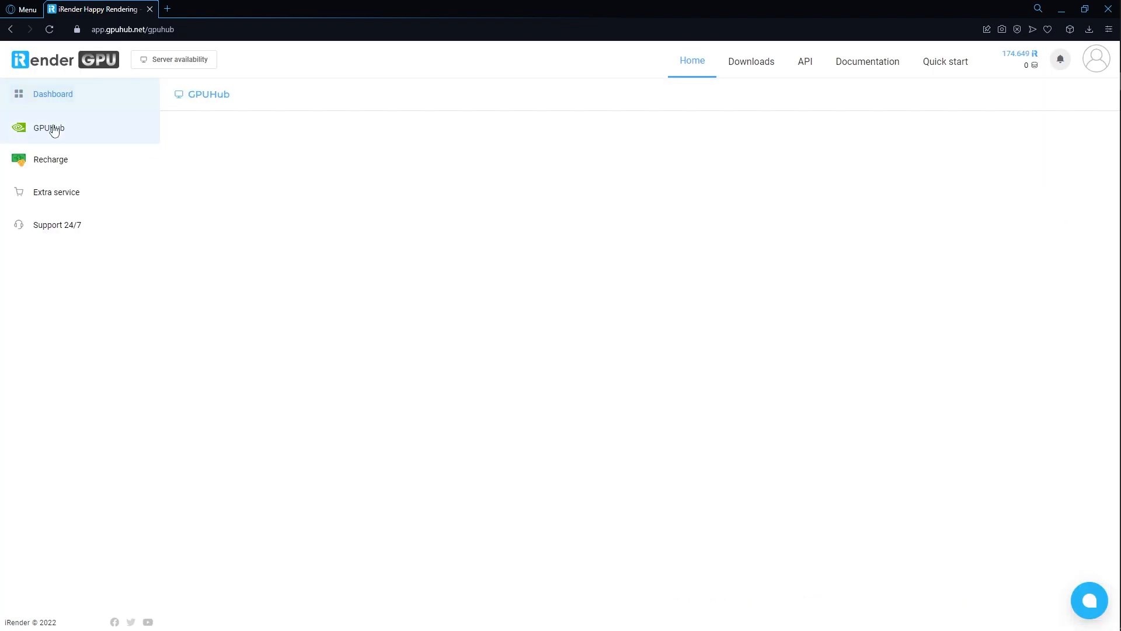
{"action": "left_click", "coordinate": [49, 128]}
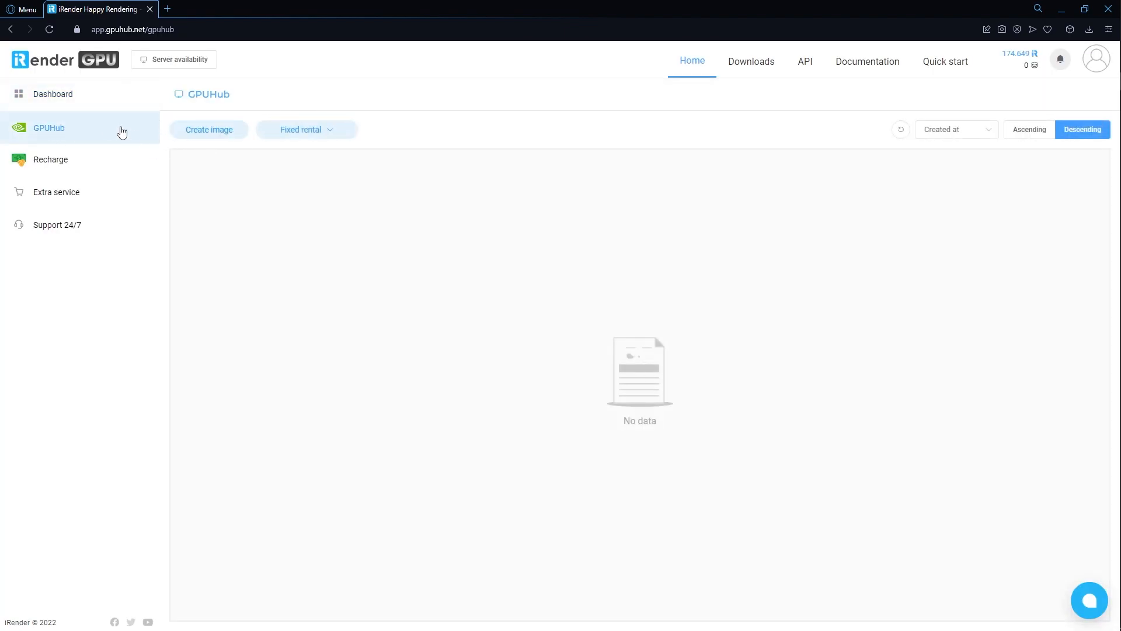
{"action": "left_click", "coordinate": [208, 130]}
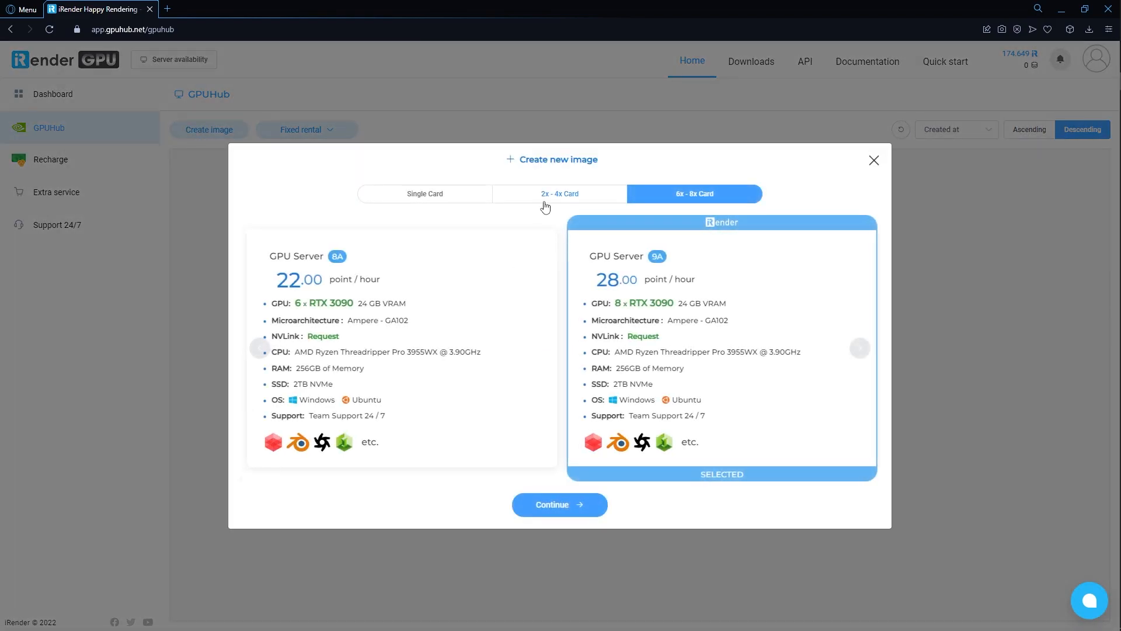
{"action": "left_click", "coordinate": [560, 193]}
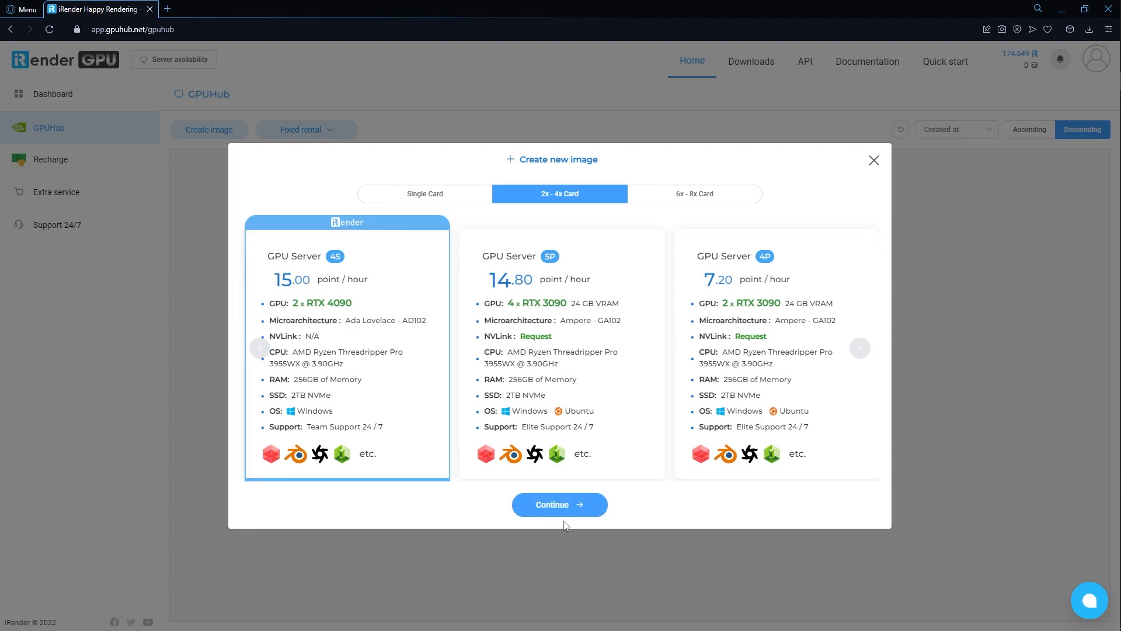
{"action": "left_click", "coordinate": [560, 504]}
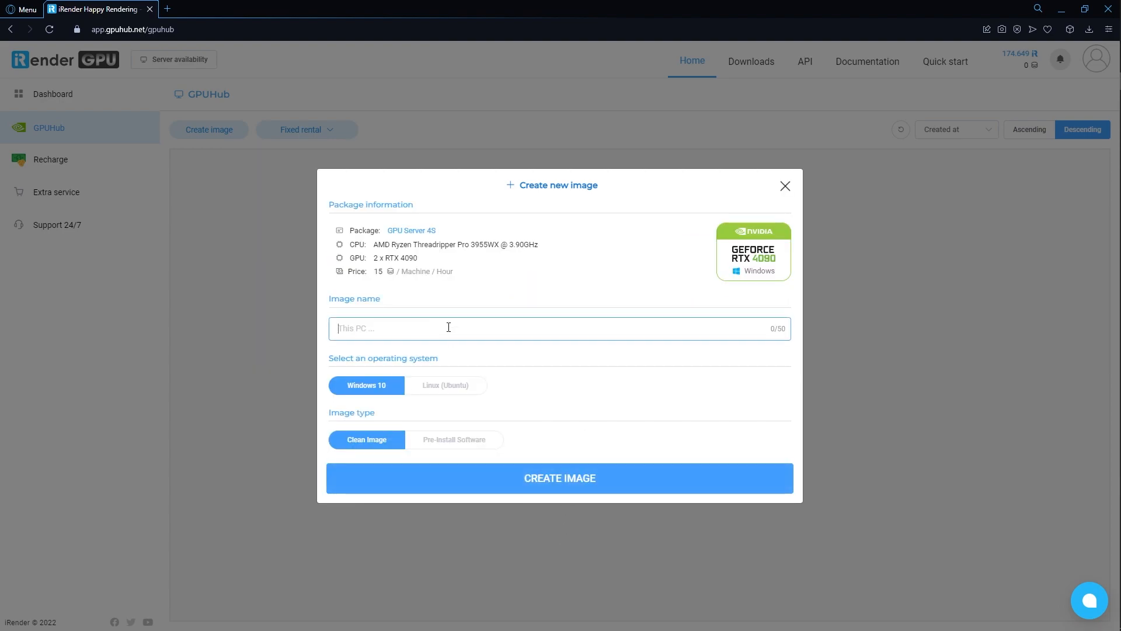
{"action": "type", "text": "2x40"}
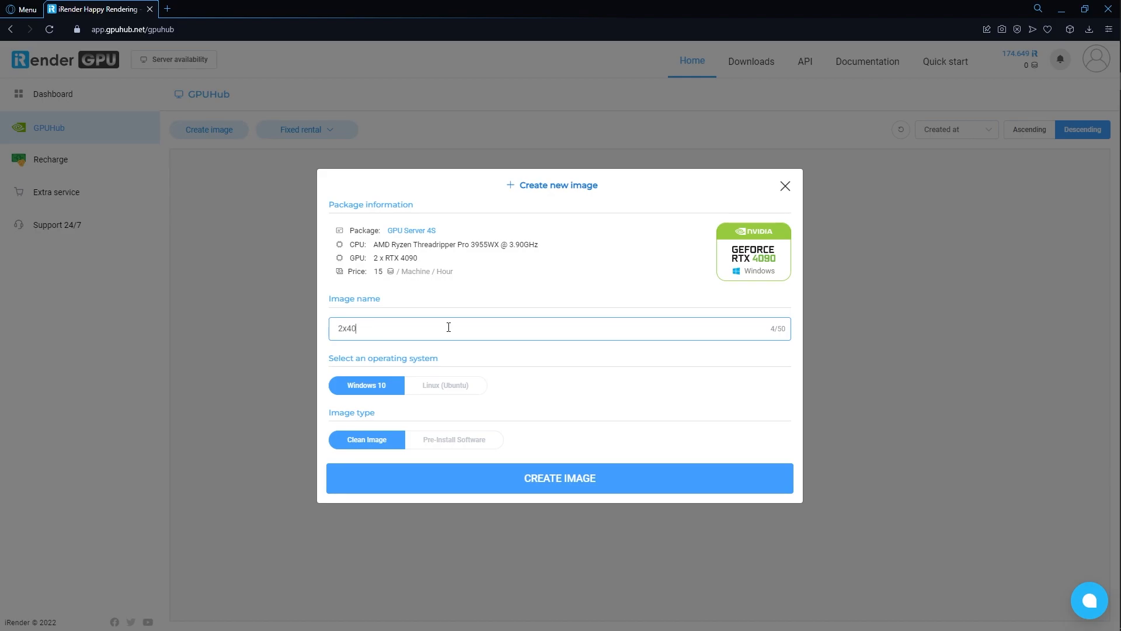
{"action": "left_click", "coordinate": [560, 478]}
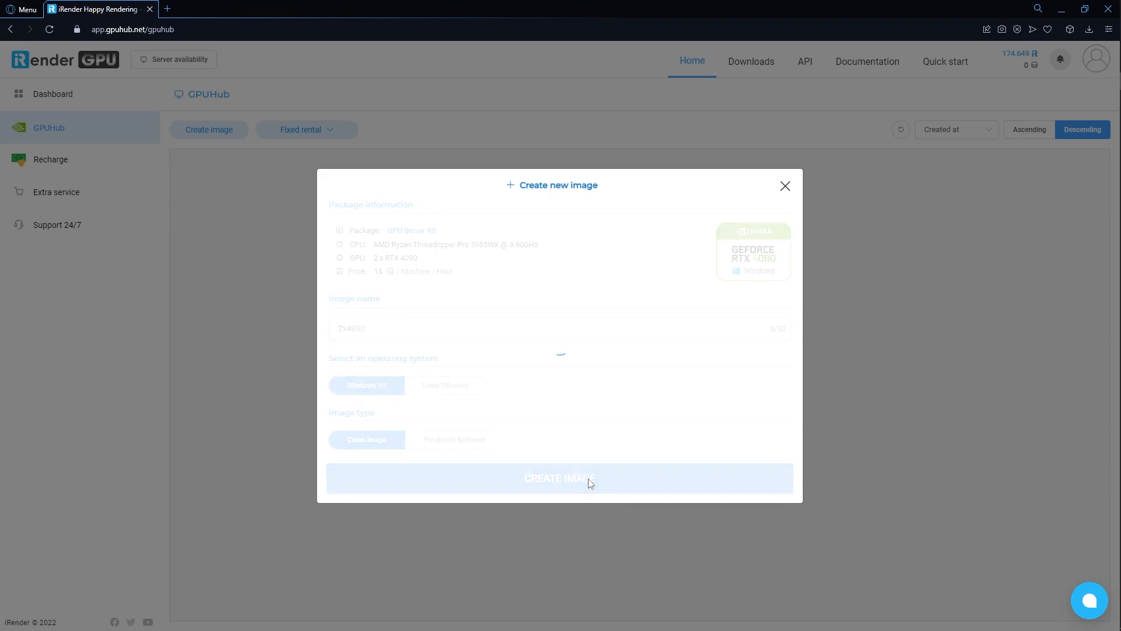
Boot the 2x4090 image's machine from the Boot machine dialog
{"action": "left_click", "coordinate": [559, 478]}
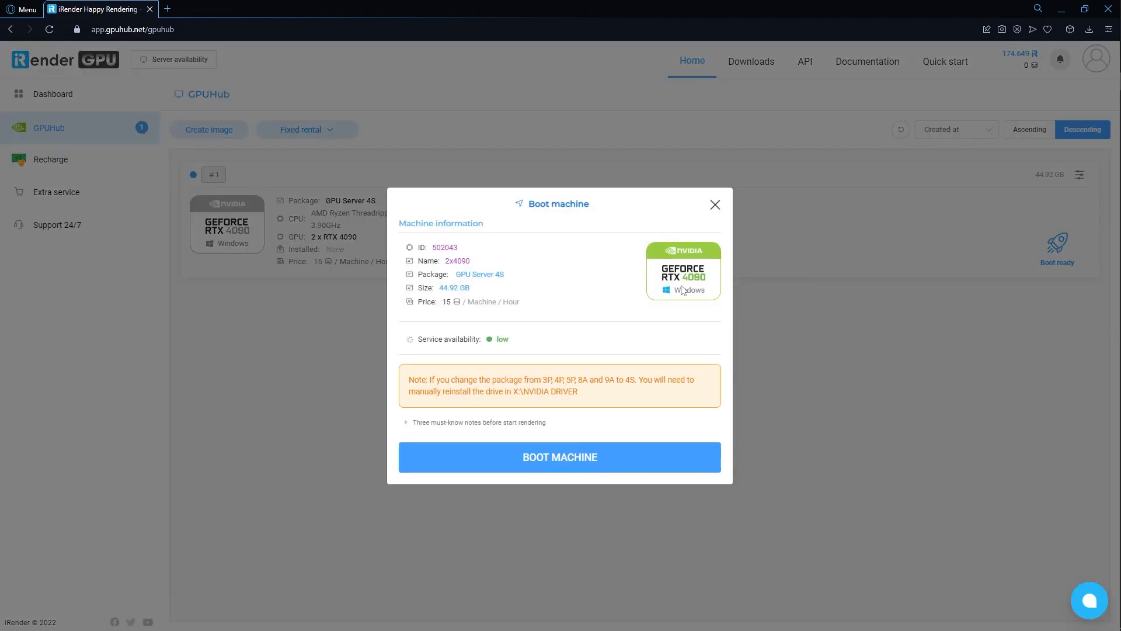
{"action": "left_click", "coordinate": [560, 457]}
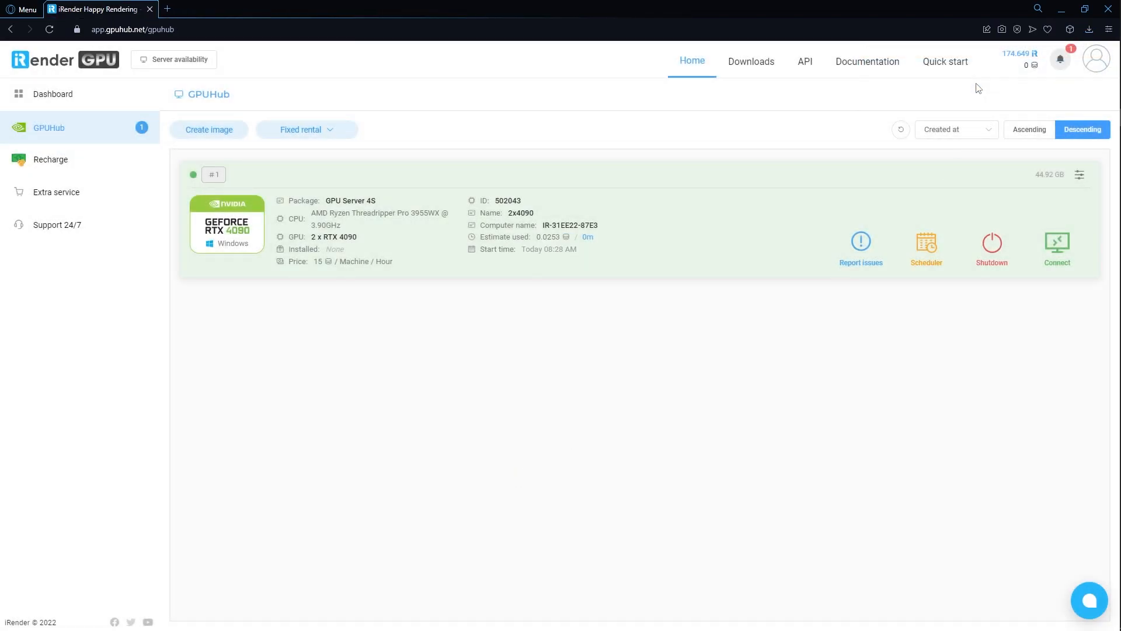
Connect by Remote Desktop with the server password, accepting the certificate warning
{"action": "left_click", "coordinate": [1057, 242]}
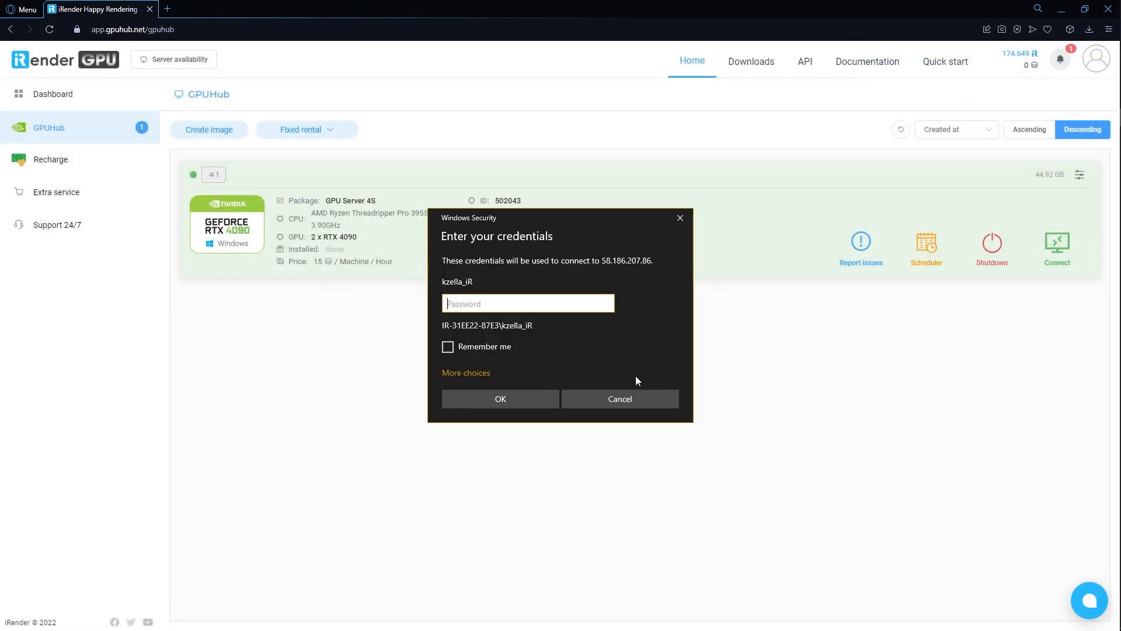
{"action": "type", "text": "•••"}
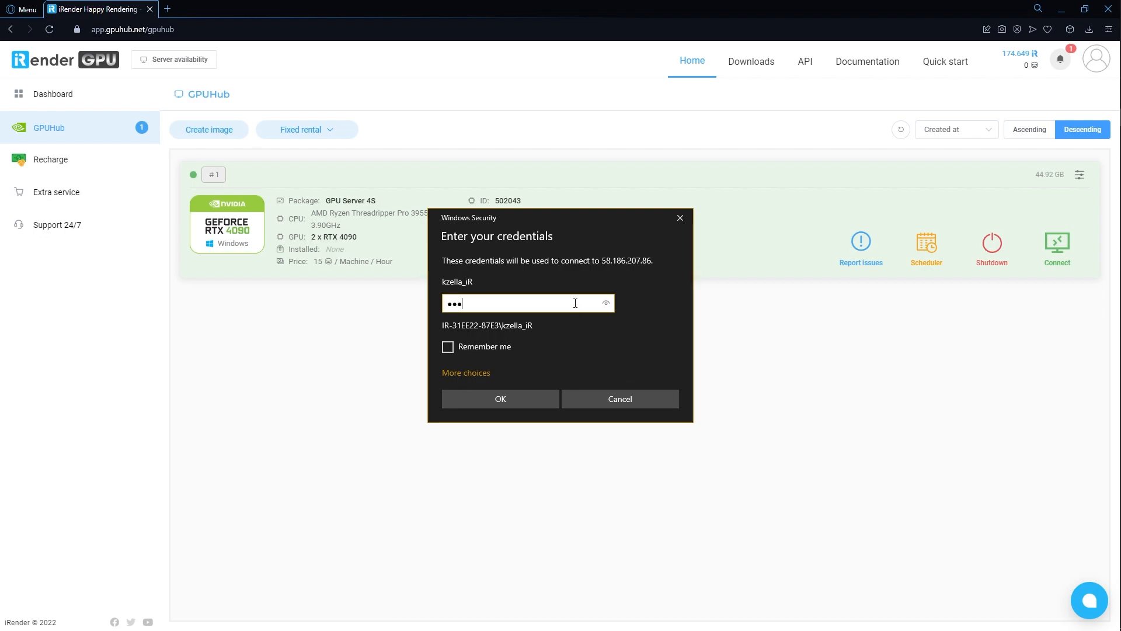
{"action": "left_click", "coordinate": [500, 399]}
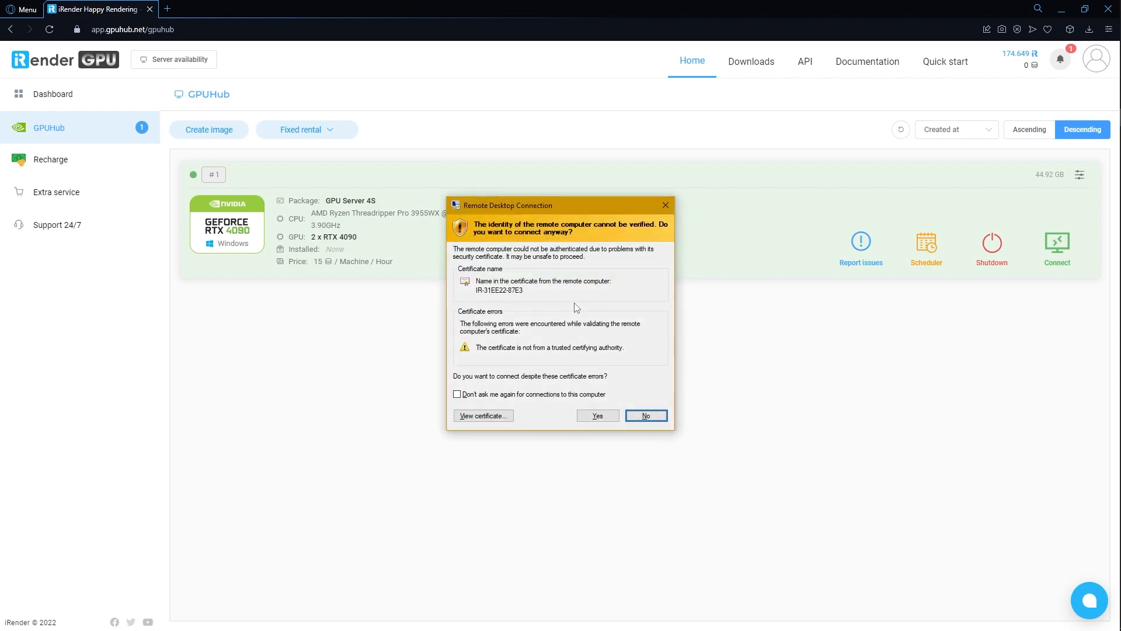
{"action": "left_click", "coordinate": [596, 415]}
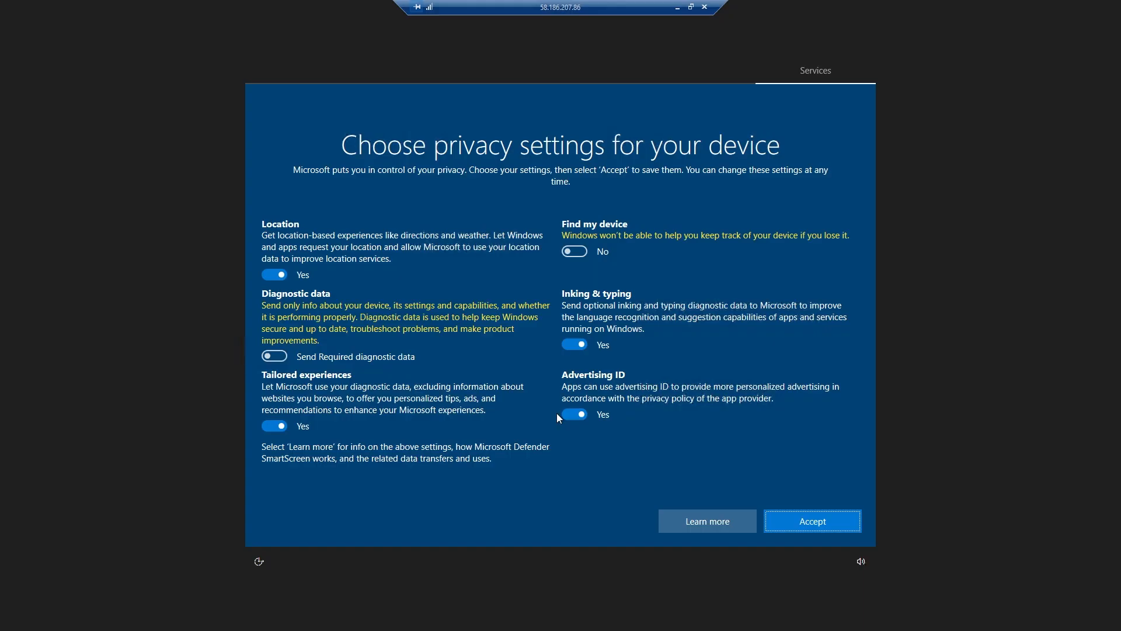
Accept Windows privacy settings, verify the two RTX 4090 GPUs in Task Manager, and launch Chrome
{"action": "left_click", "coordinate": [812, 520]}
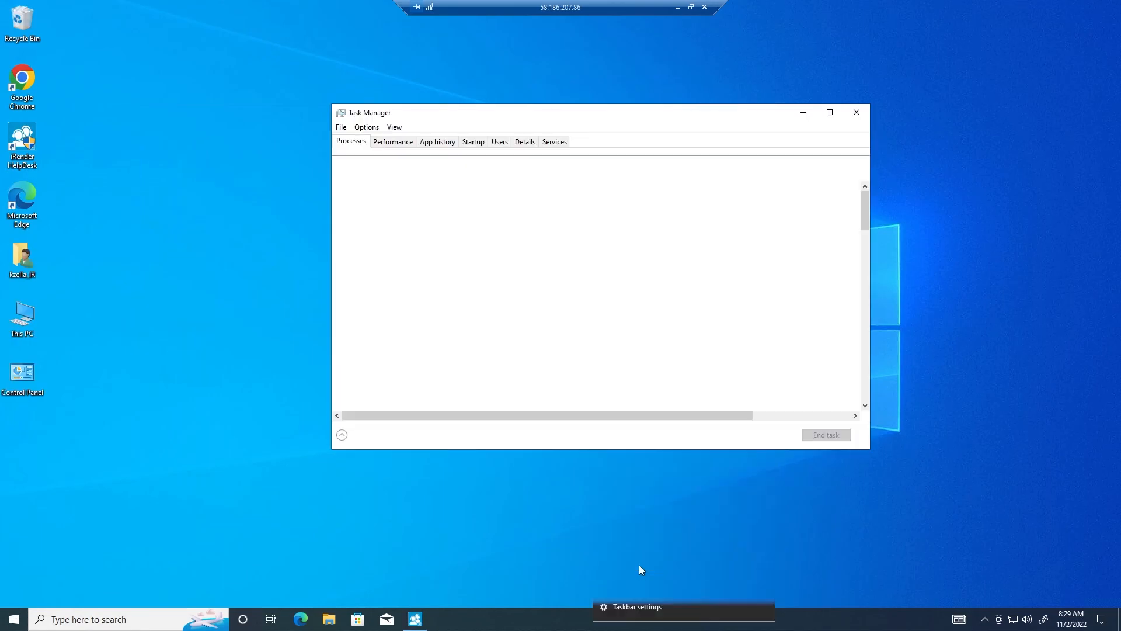
{"action": "left_click", "coordinate": [391, 141]}
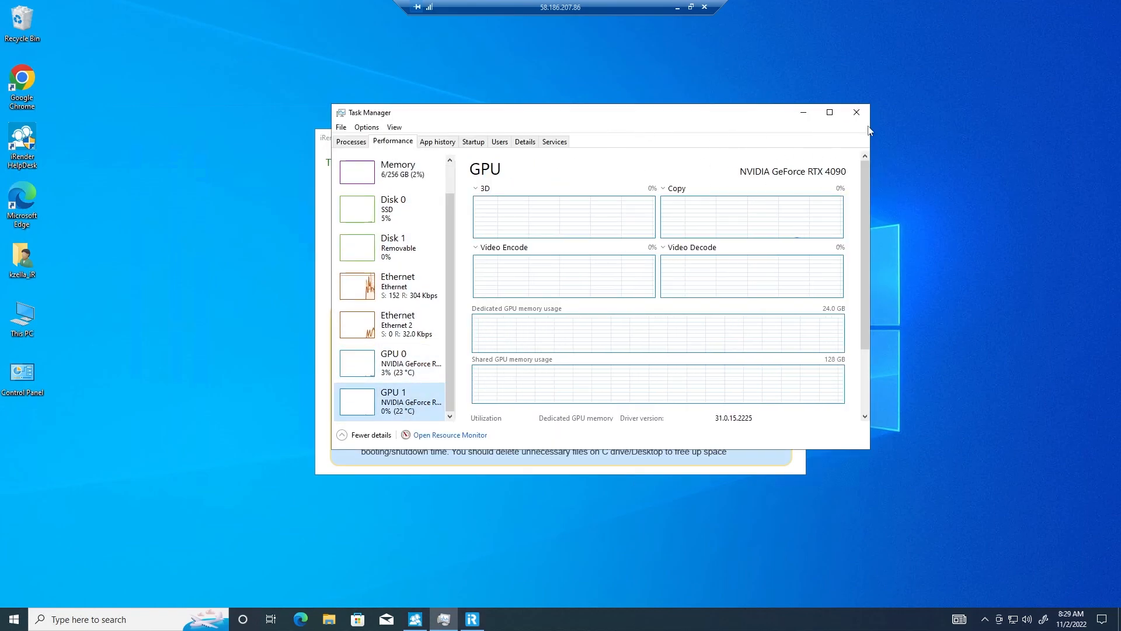
{"action": "left_click", "coordinate": [856, 112]}
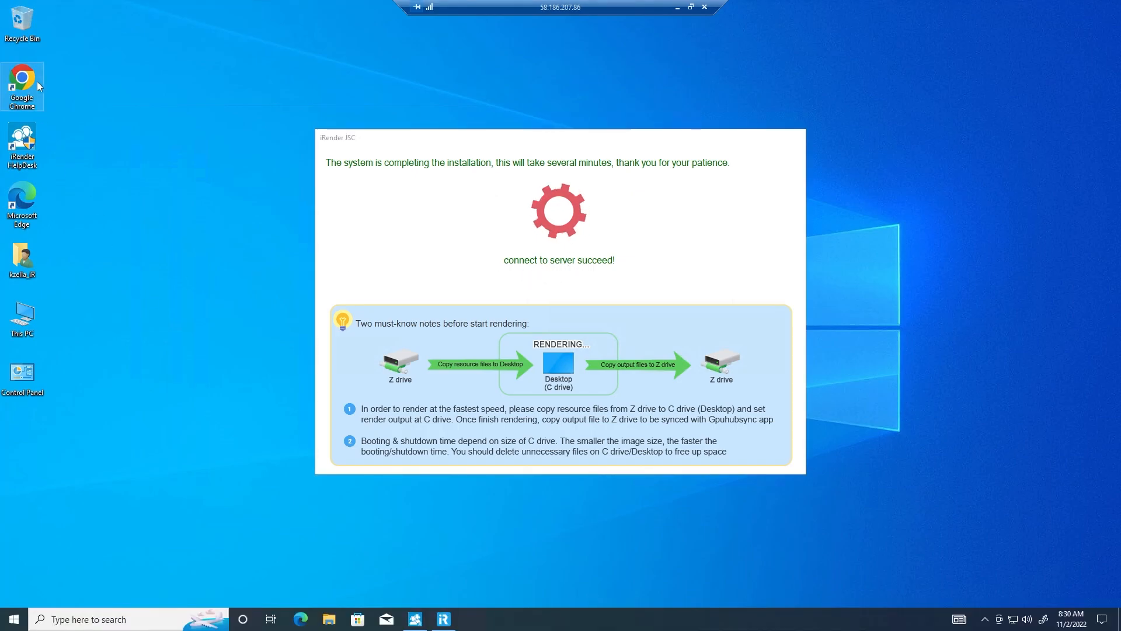
{"action": "double_click", "coordinate": [22, 82]}
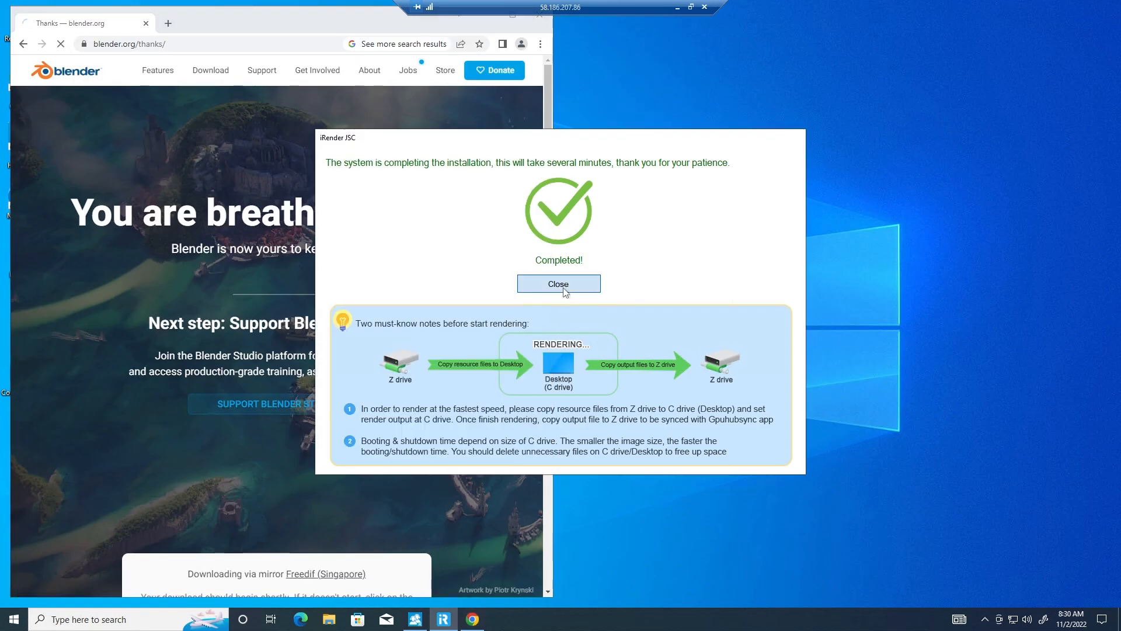
Finish the Blender installer, then install 7zip-1900-x64 from Softwares (X:) > Tools
{"action": "left_click", "coordinate": [558, 284]}
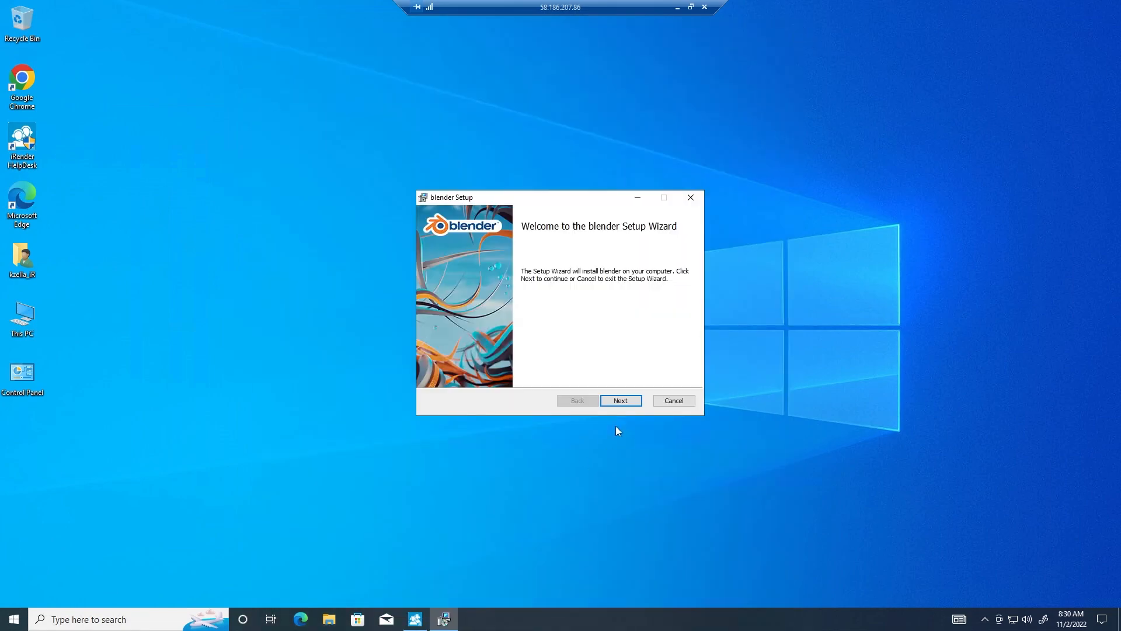
{"action": "left_click", "coordinate": [619, 400]}
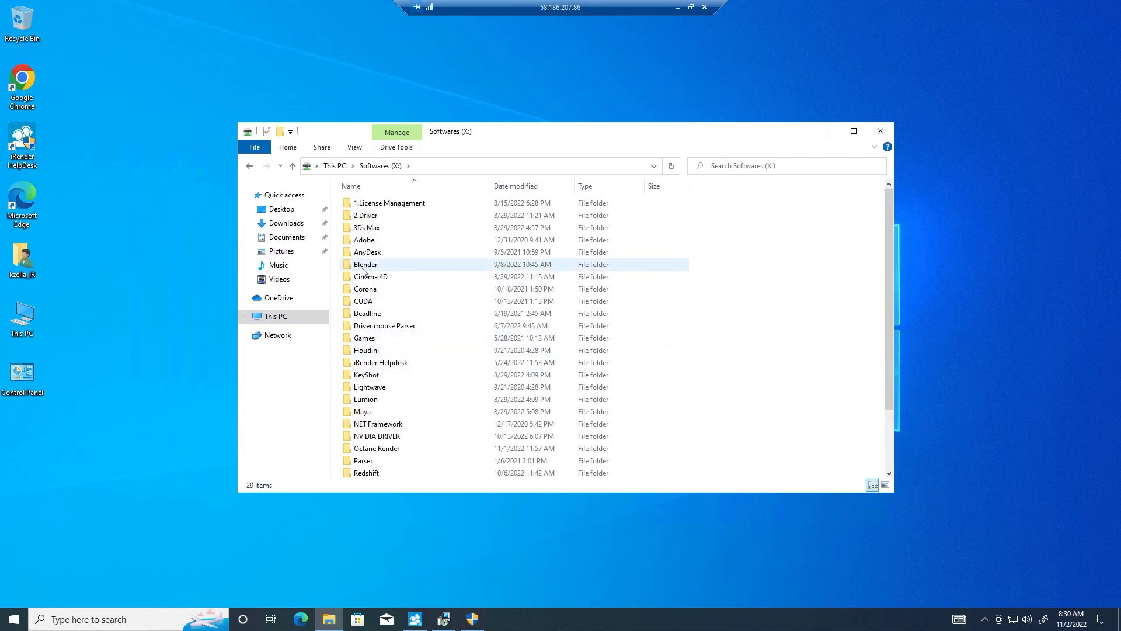
{"action": "double_click", "coordinate": [365, 264]}
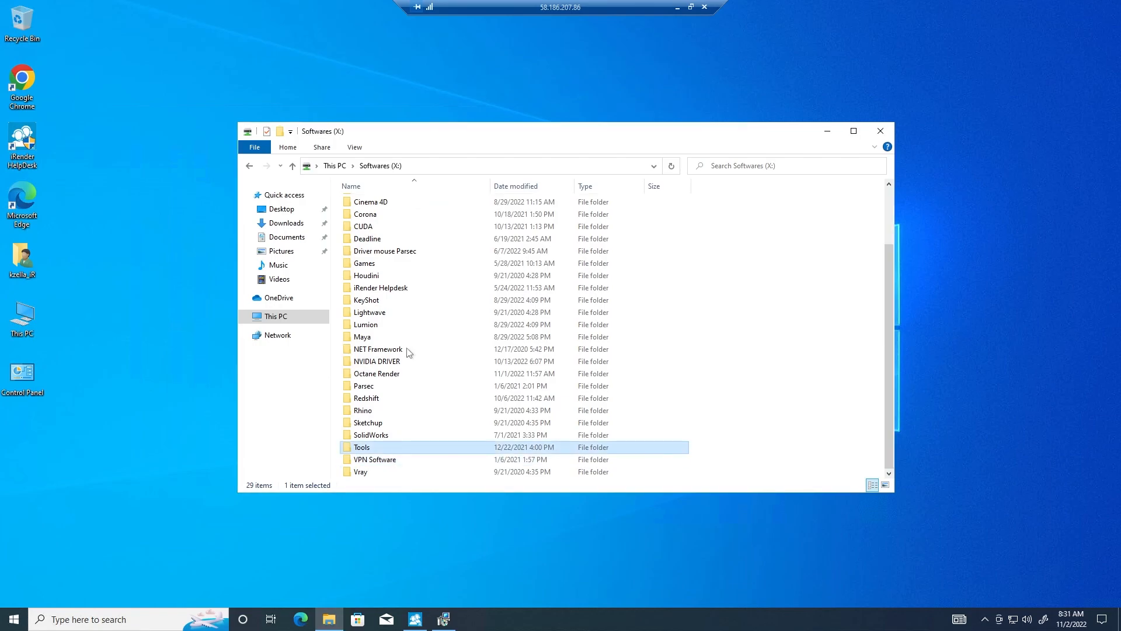
{"action": "double_click", "coordinate": [361, 447]}
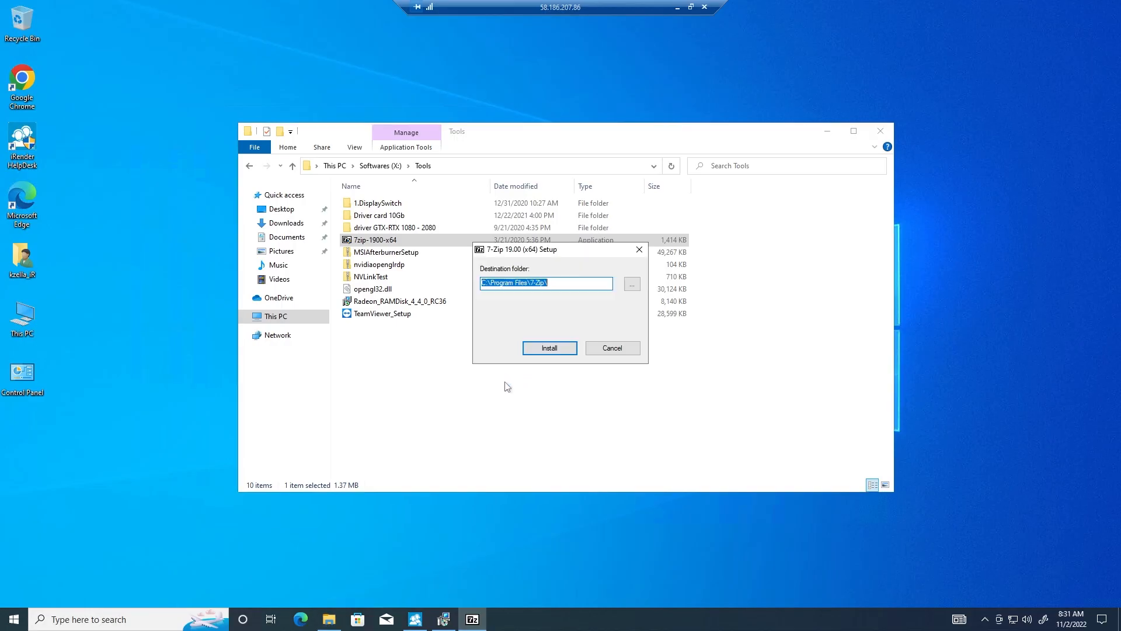
{"action": "left_click", "coordinate": [549, 348]}
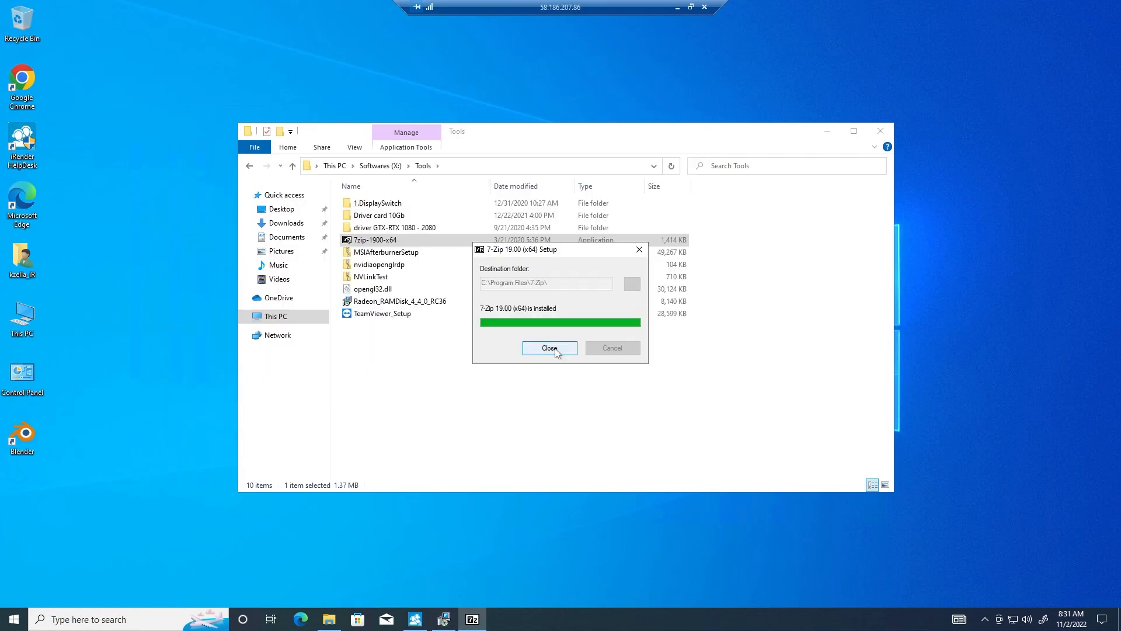
{"action": "left_click", "coordinate": [549, 348]}
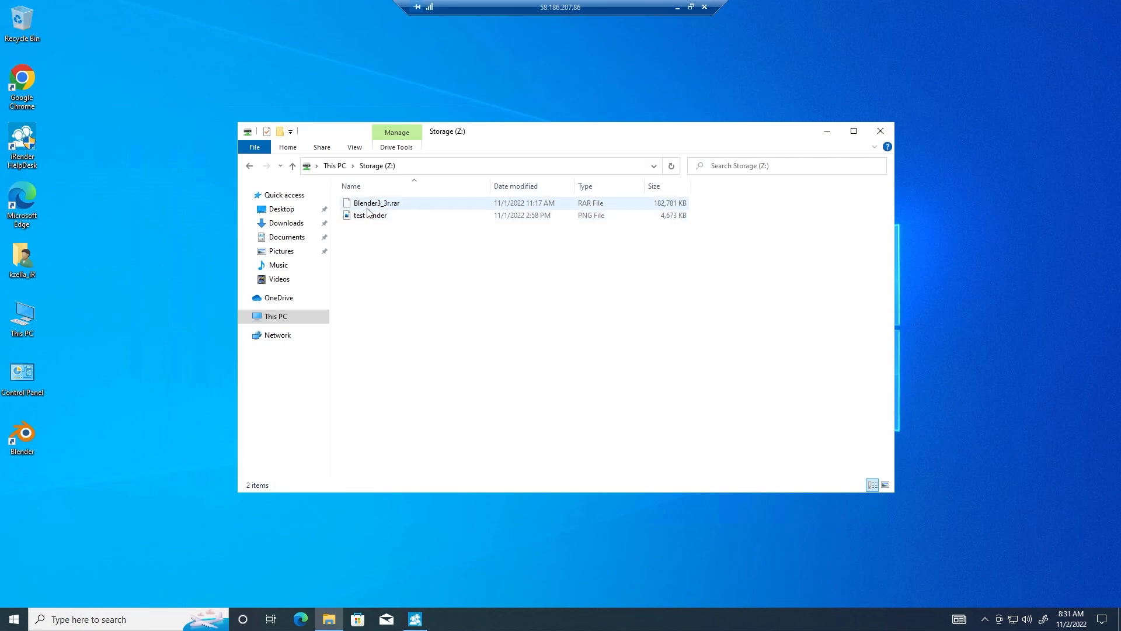
Extract Blender3_3r.rar from Storage (Z:) to get the Blender3_3r folder
{"action": "double_click", "coordinate": [375, 203]}
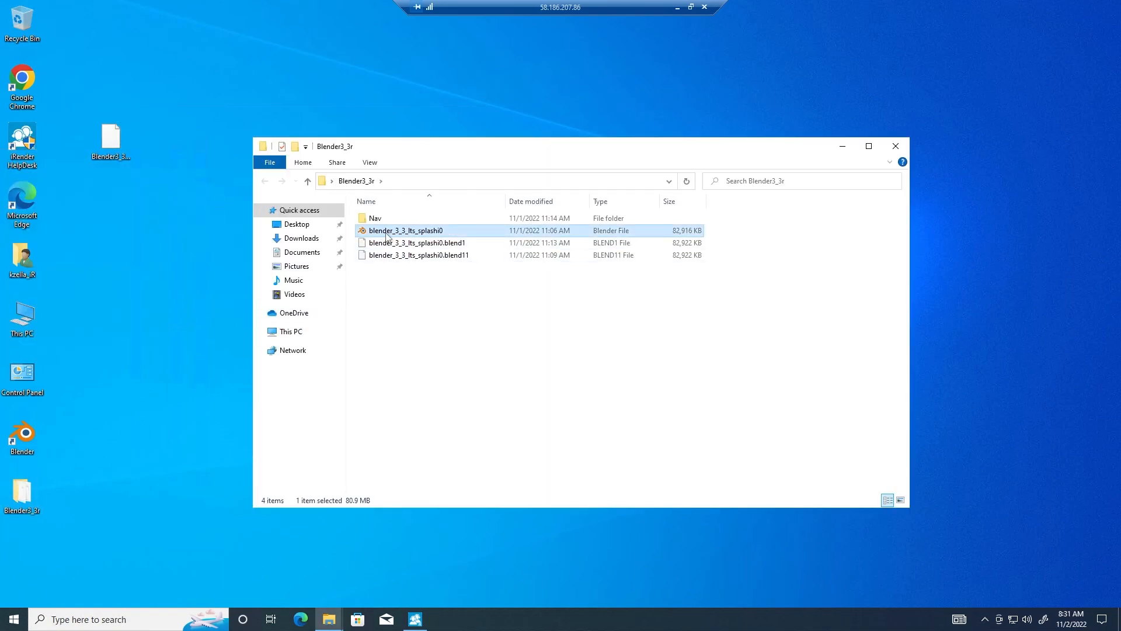
Open the splash .blend file, set Cycles render devices to CUDA, and check View Layer properties
{"action": "double_click", "coordinate": [405, 230]}
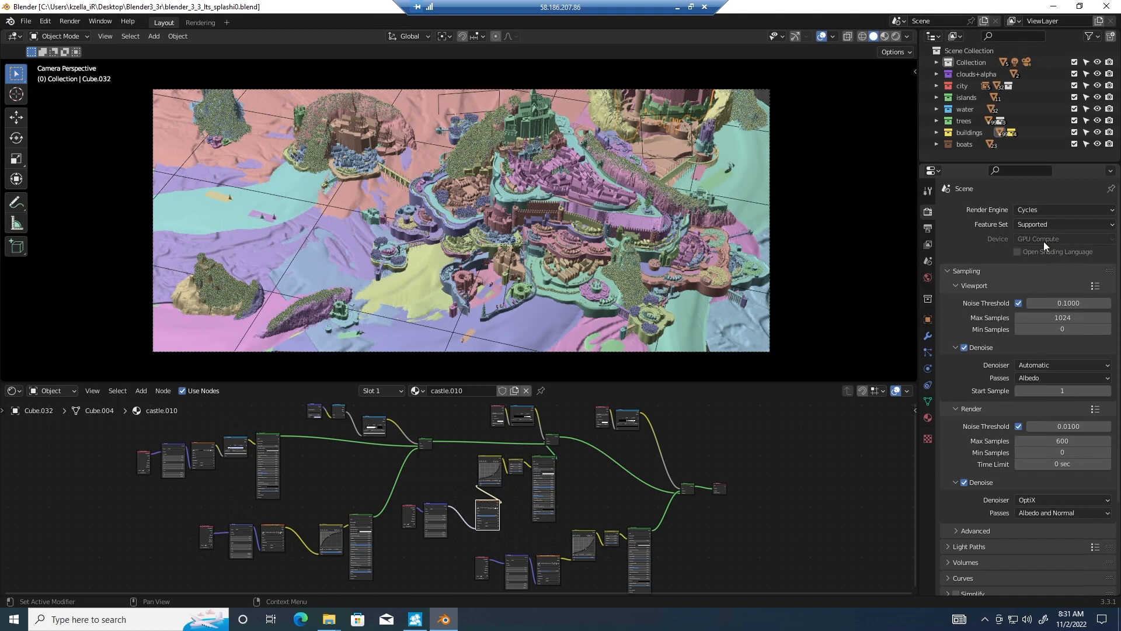
{"action": "left_click", "coordinate": [44, 21]}
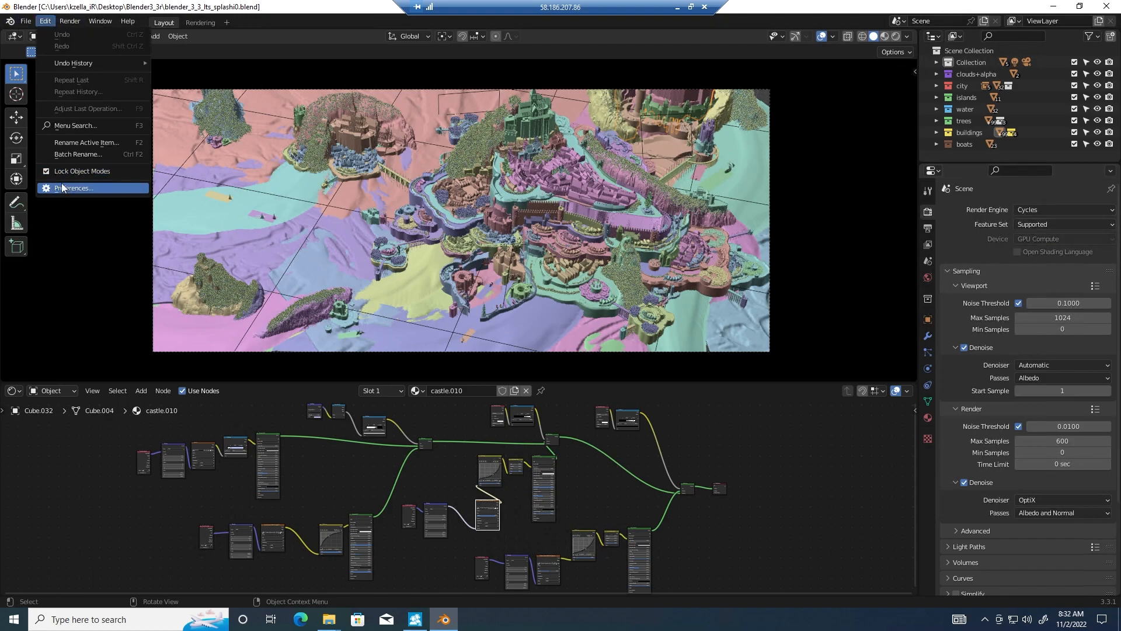
{"action": "left_click", "coordinate": [72, 188]}
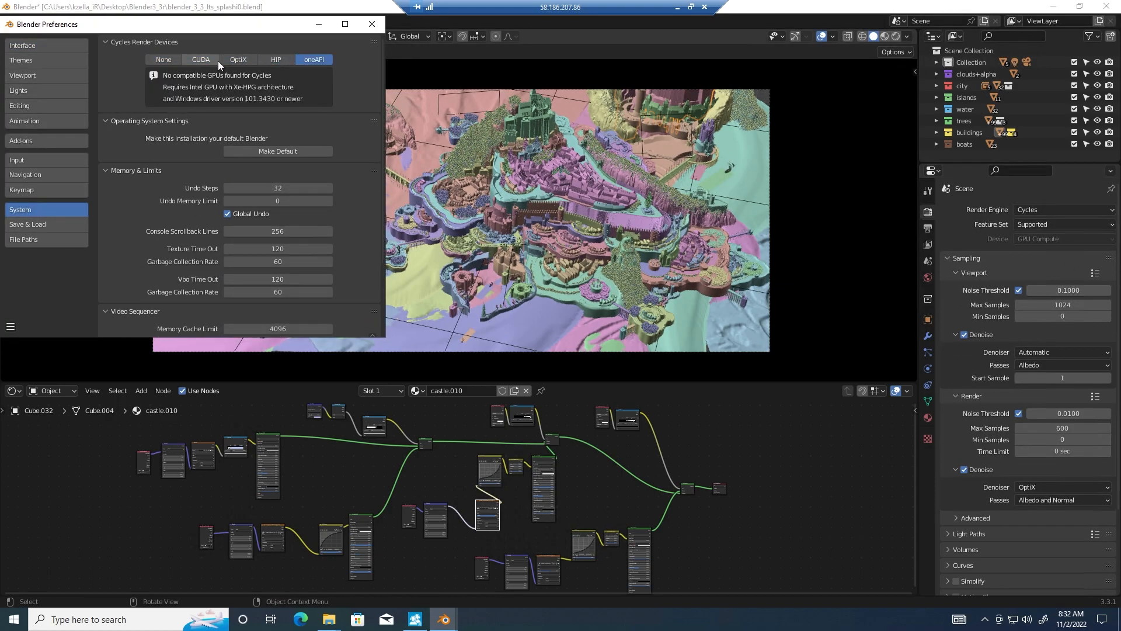
{"action": "left_click", "coordinate": [372, 23]}
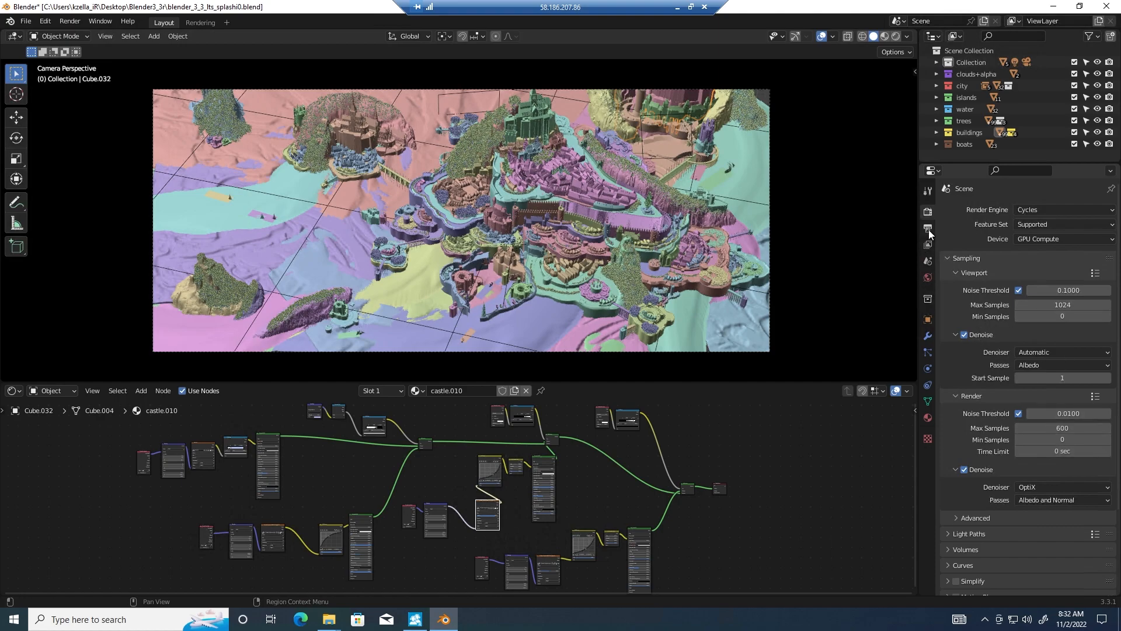
{"action": "left_click", "coordinate": [928, 245]}
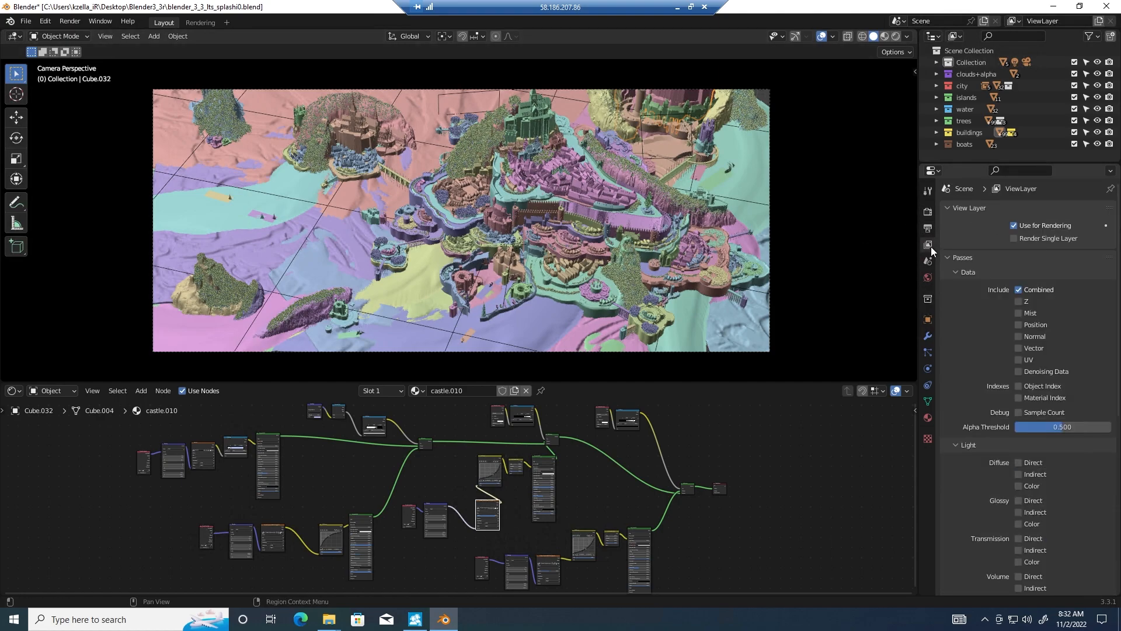
{"action": "left_click", "coordinate": [927, 227]}
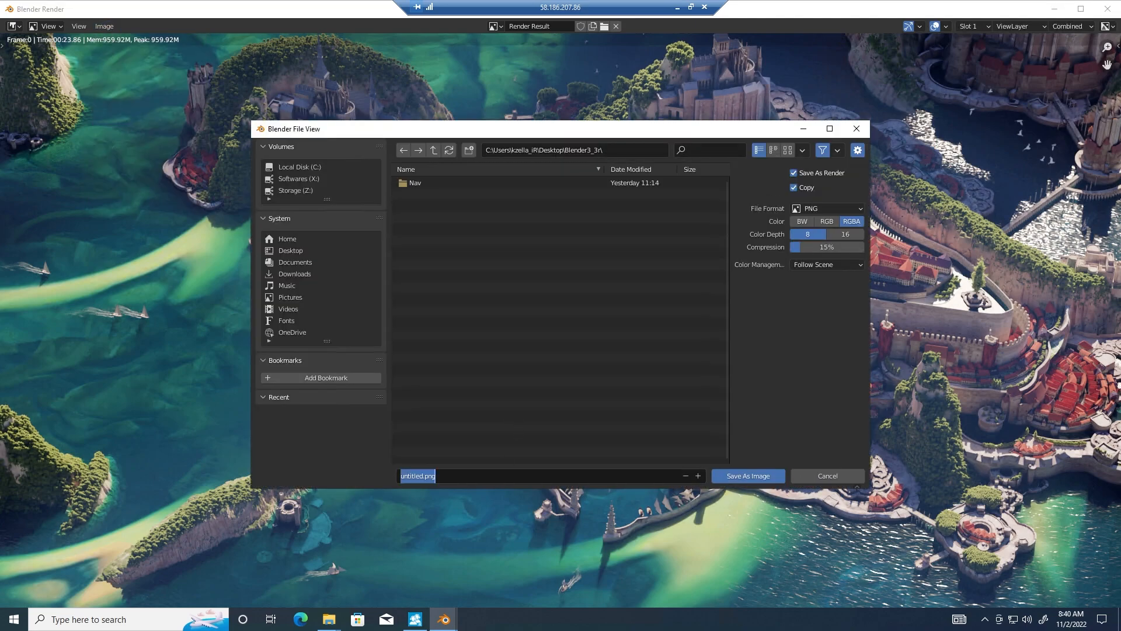
Save the render as blender3 3 2x4090.png and close the render window
{"action": "type", "text": "blender3 3 2x4090"}
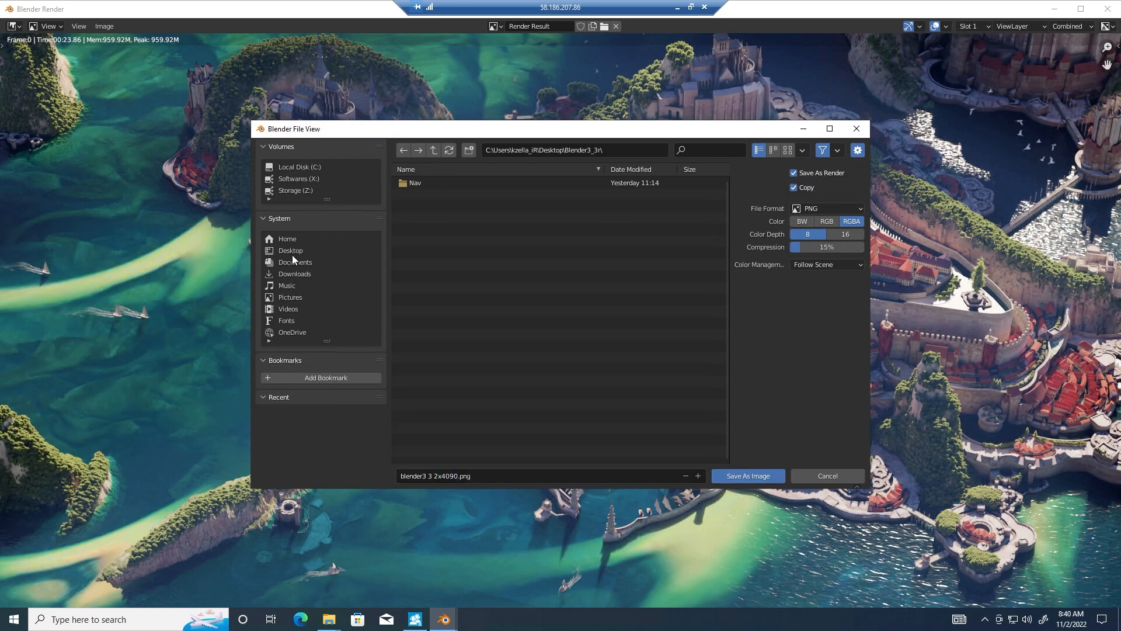
{"action": "left_click", "coordinate": [828, 475]}
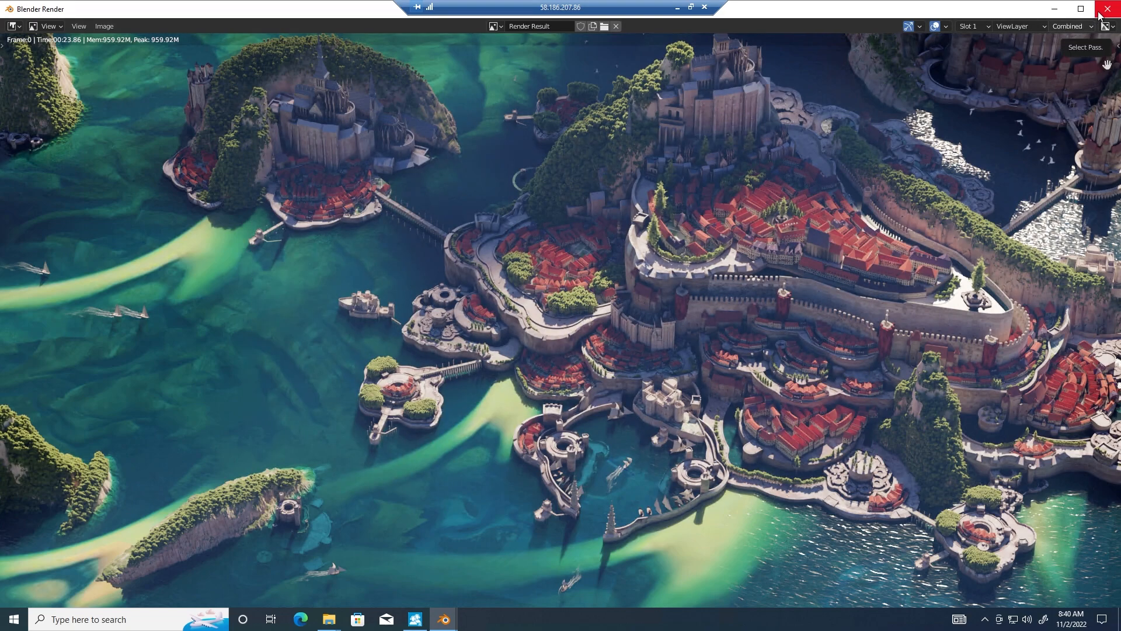
{"action": "left_click", "coordinate": [1110, 9]}
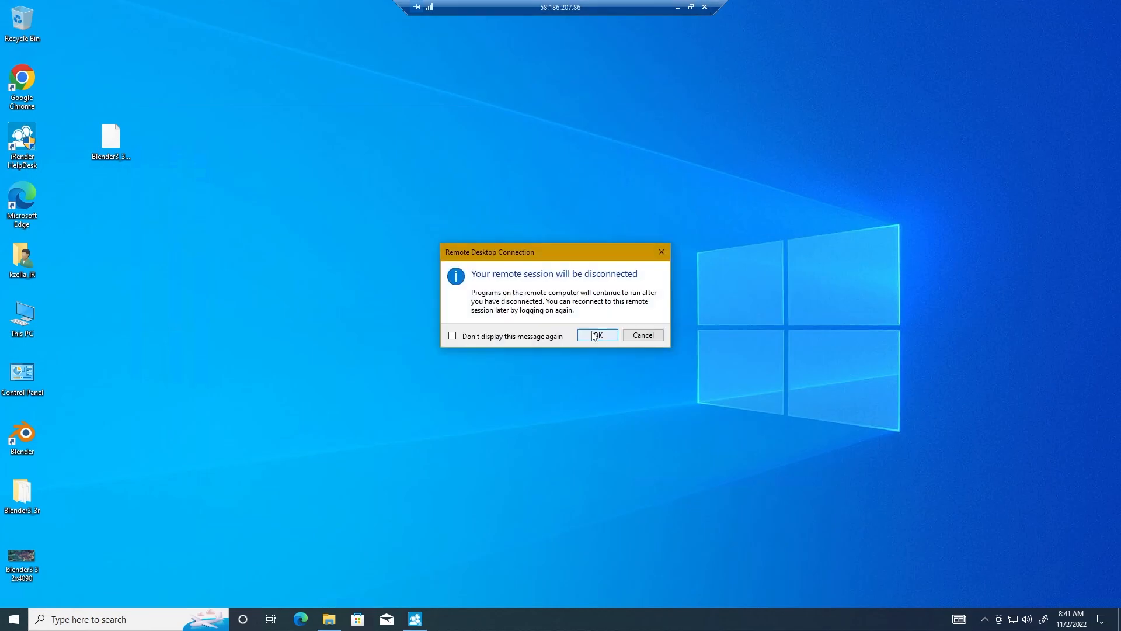
Confirm the disconnect, shut down the 2x4090 machine, and submit the rating
{"action": "left_click", "coordinate": [596, 335]}
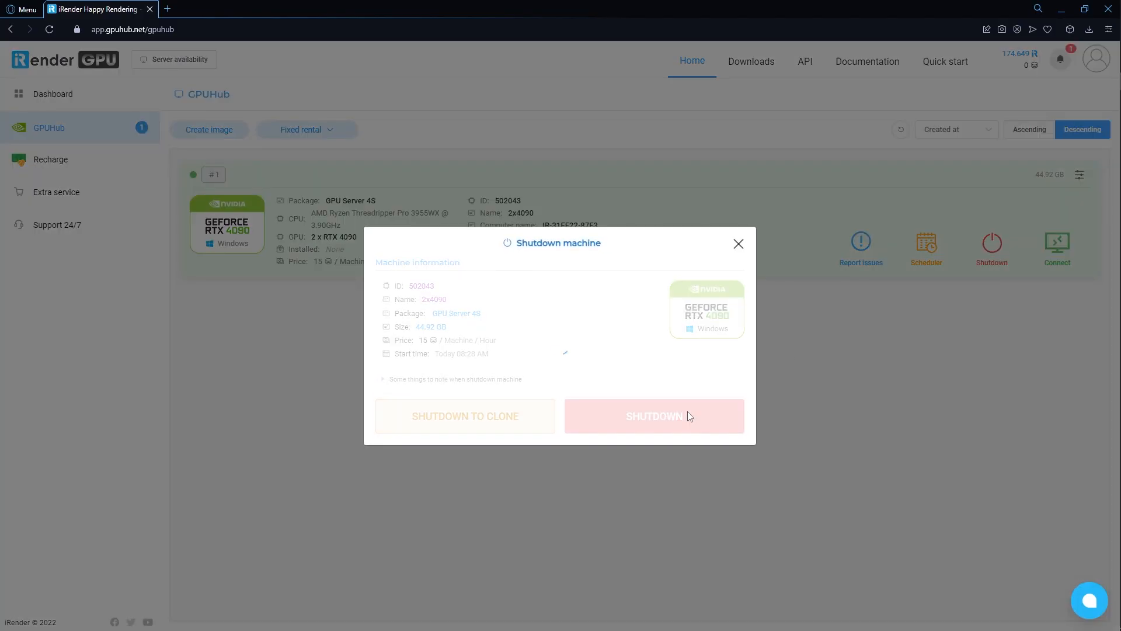
{"action": "left_click", "coordinate": [653, 416]}
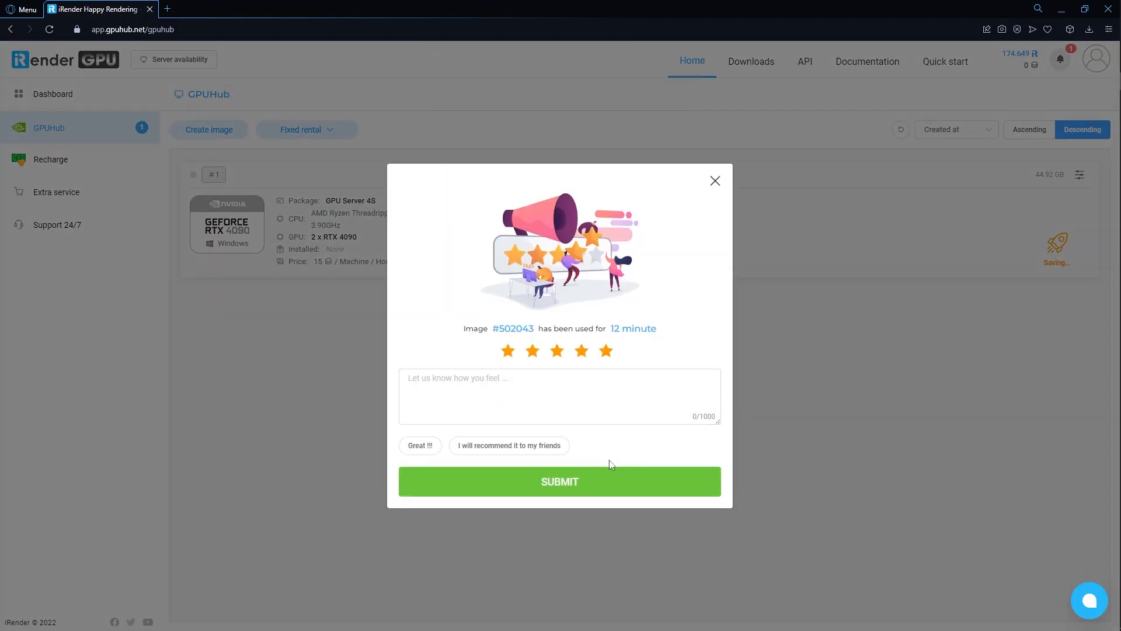
{"action": "left_click", "coordinate": [714, 181]}
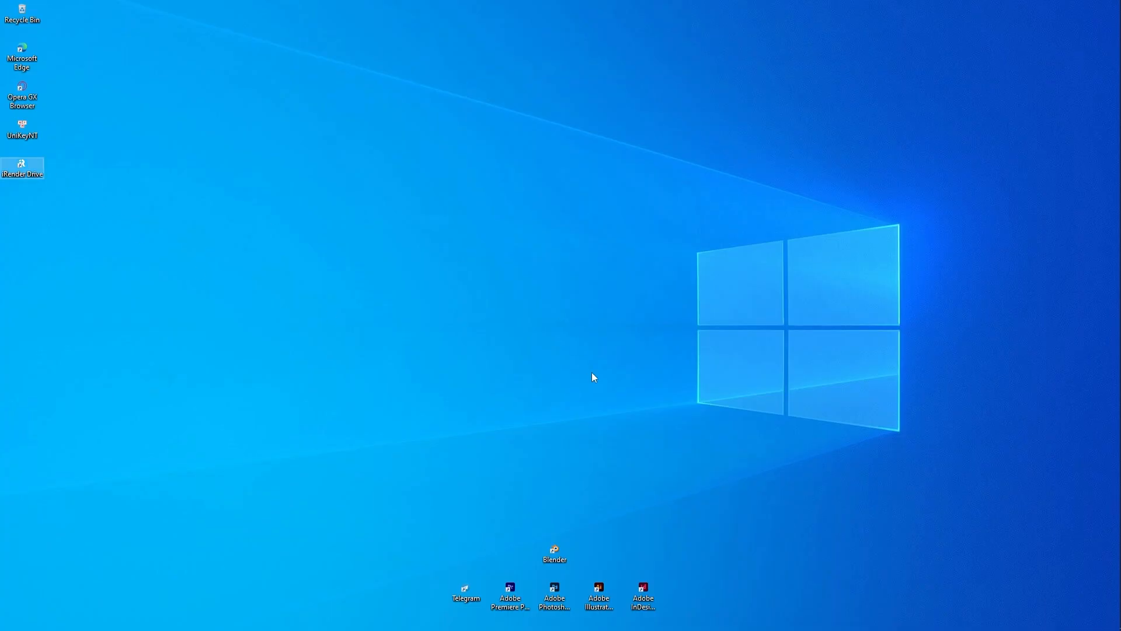
Download blender3 3 2x4090.png from iRender Drive Storage to the local Desktop
{"action": "double_click", "coordinate": [22, 169]}
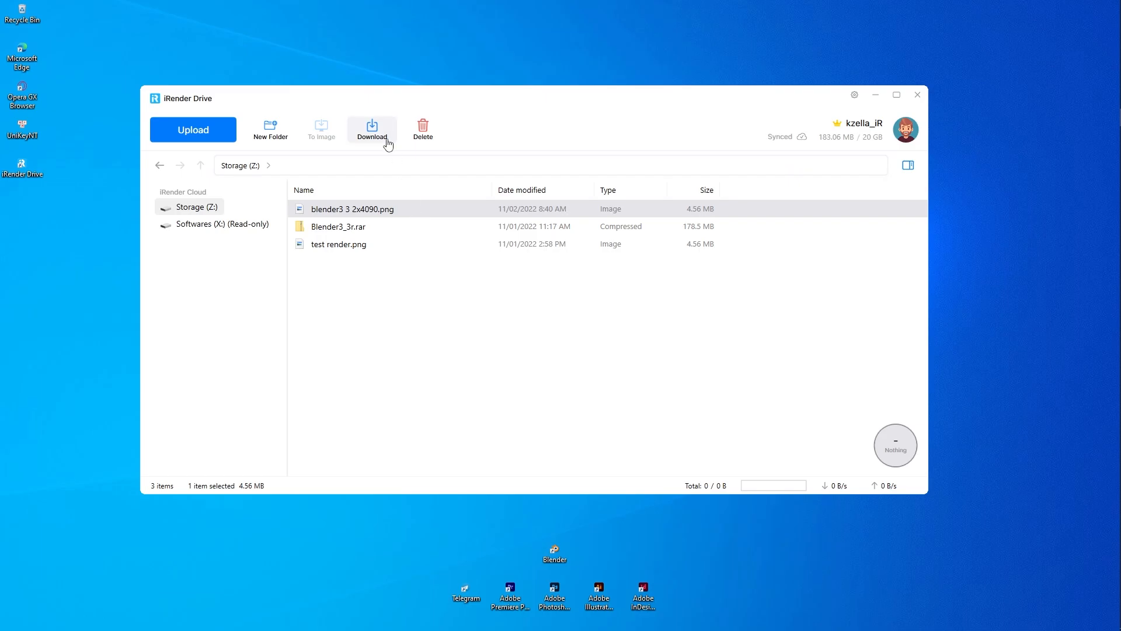
{"action": "left_click", "coordinate": [372, 129]}
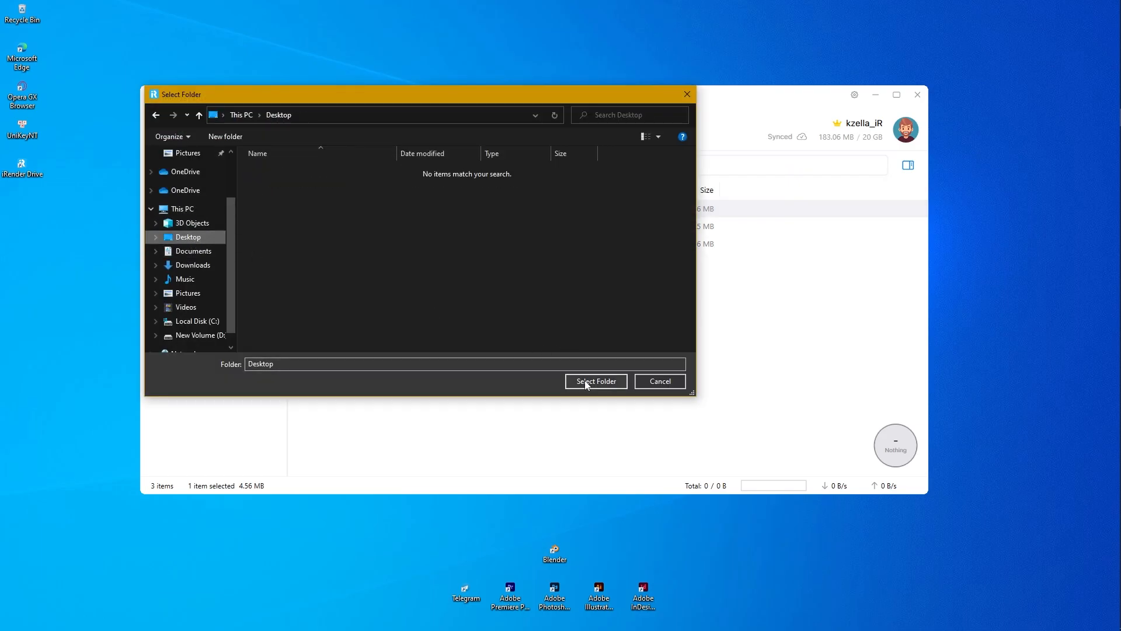
{"action": "left_click", "coordinate": [595, 380]}
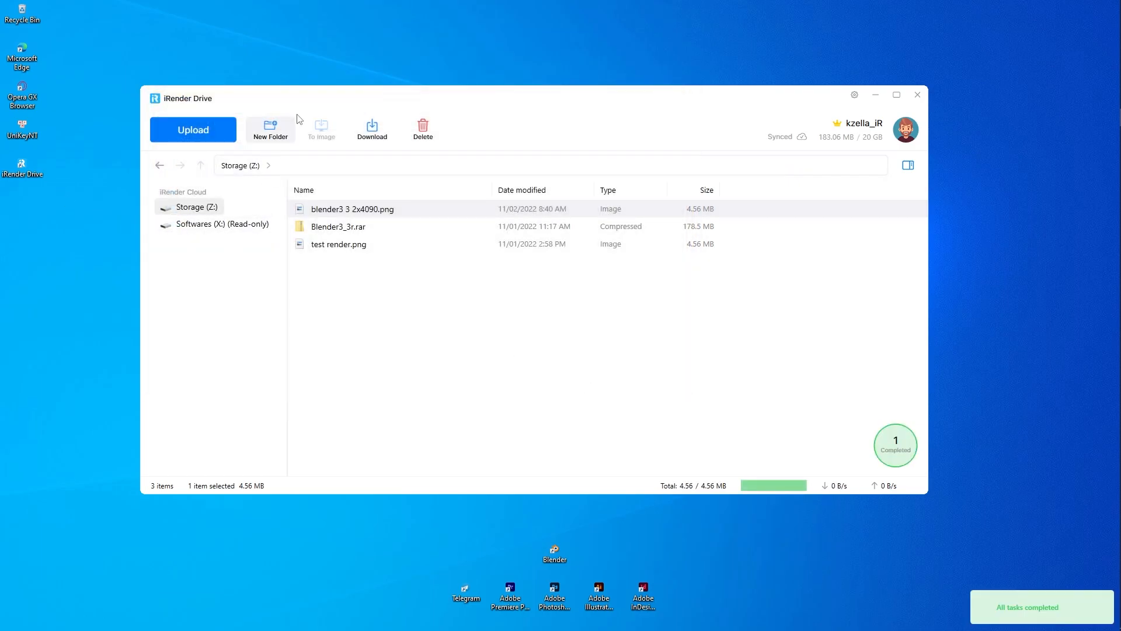